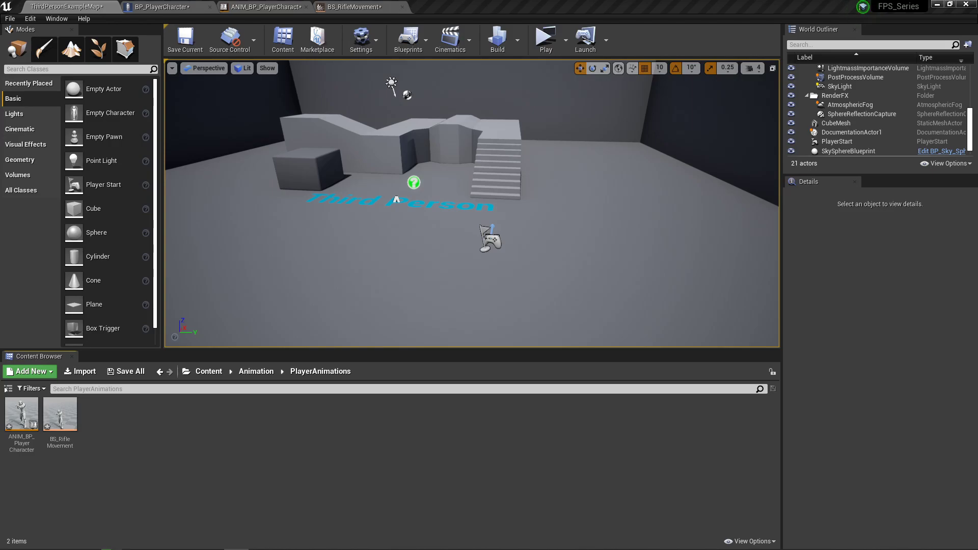
mouse_move(749, 5)
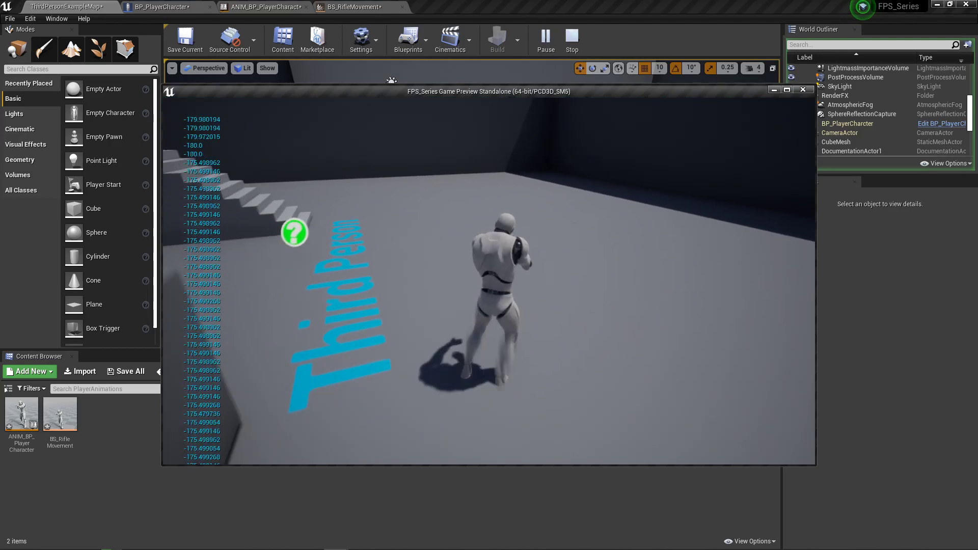
- Stop the play session and select BS_RifleMovement in PlayerAnimations to duplicate it as BS_RifleMovement_2
left_click(571, 39)
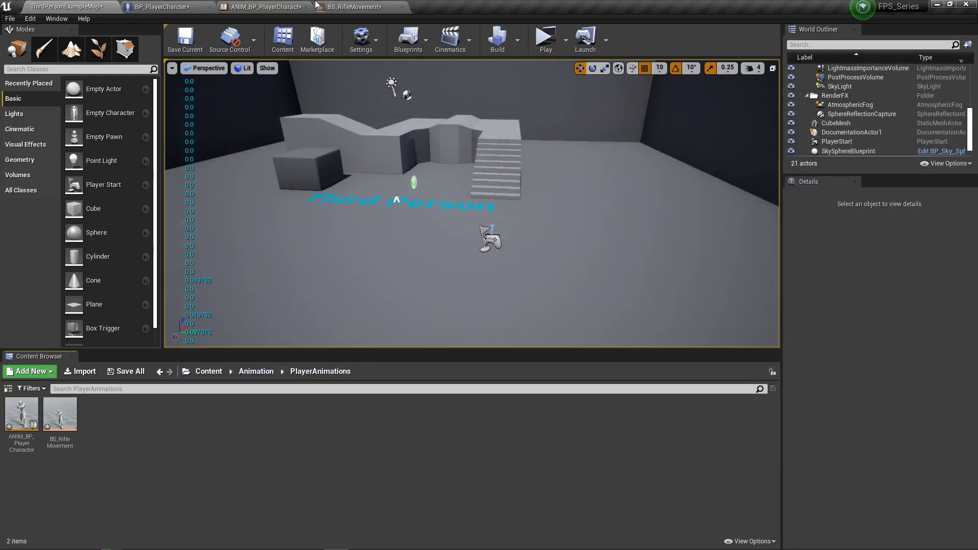
left_click(60, 415)
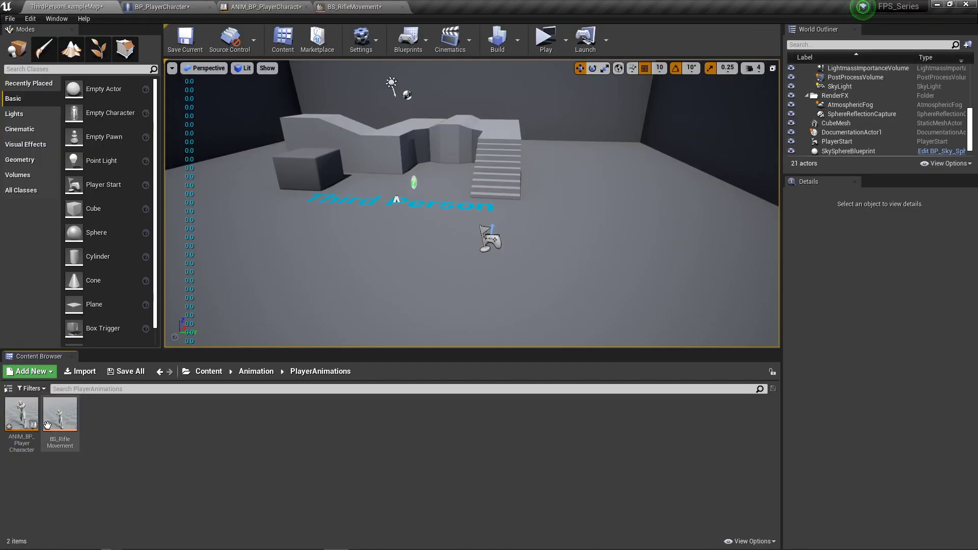
left_click(59, 415)
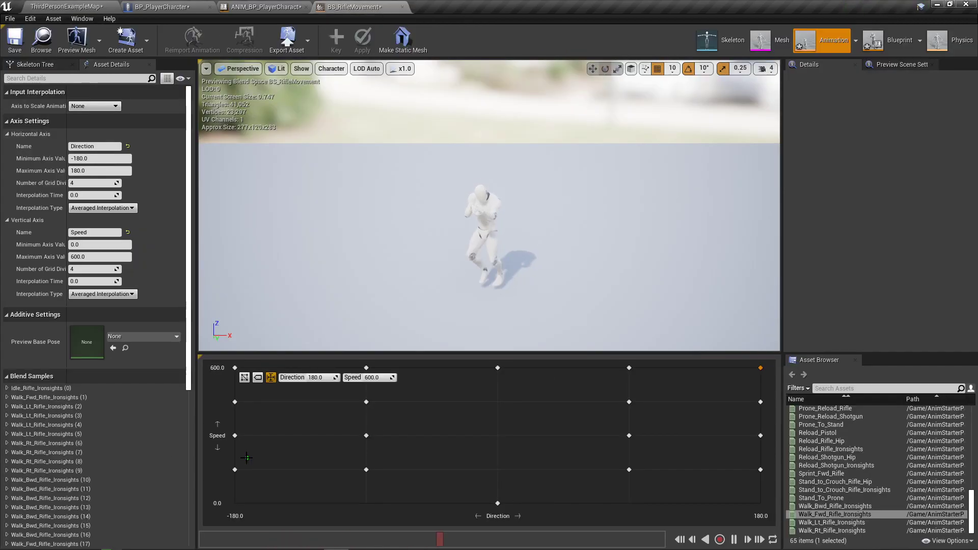
mouse_move(376, 437)
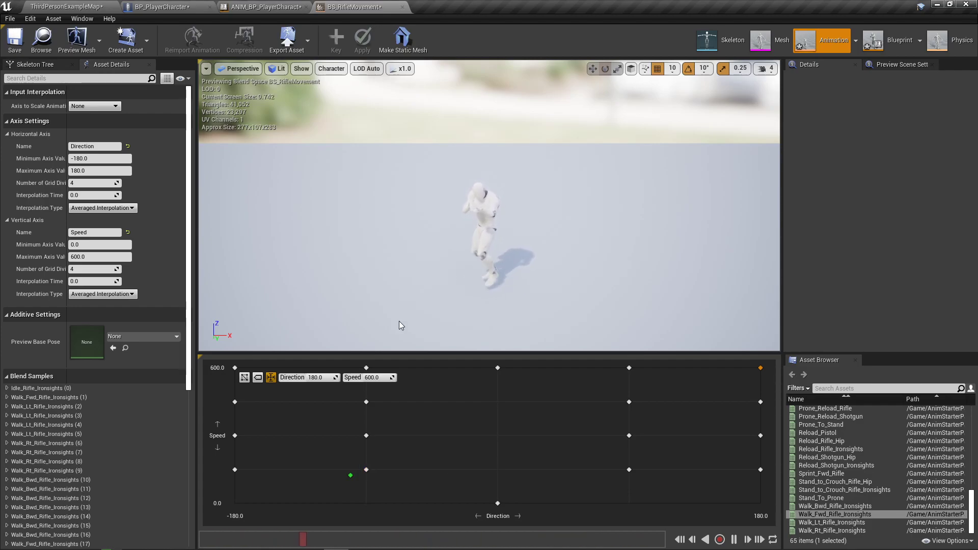
left_click(69, 6)
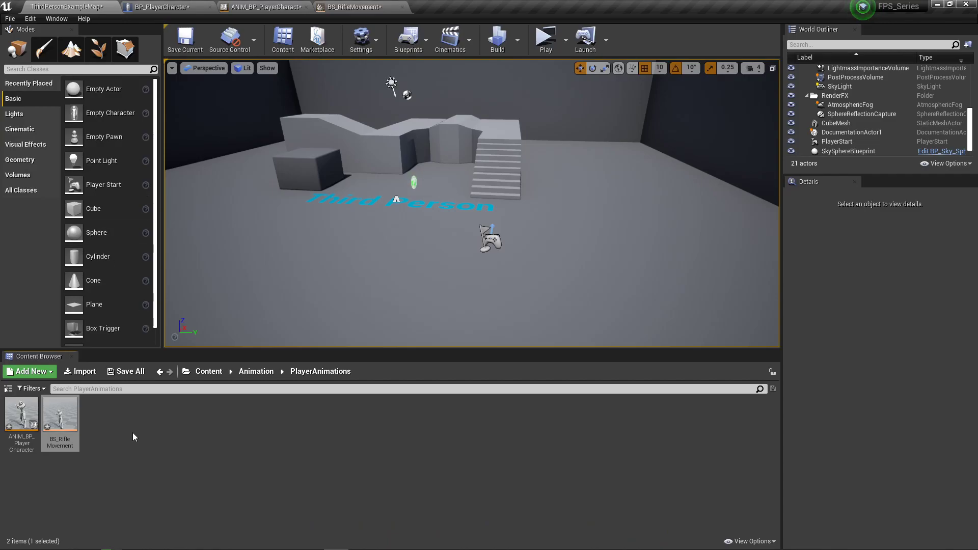
left_click(59, 417)
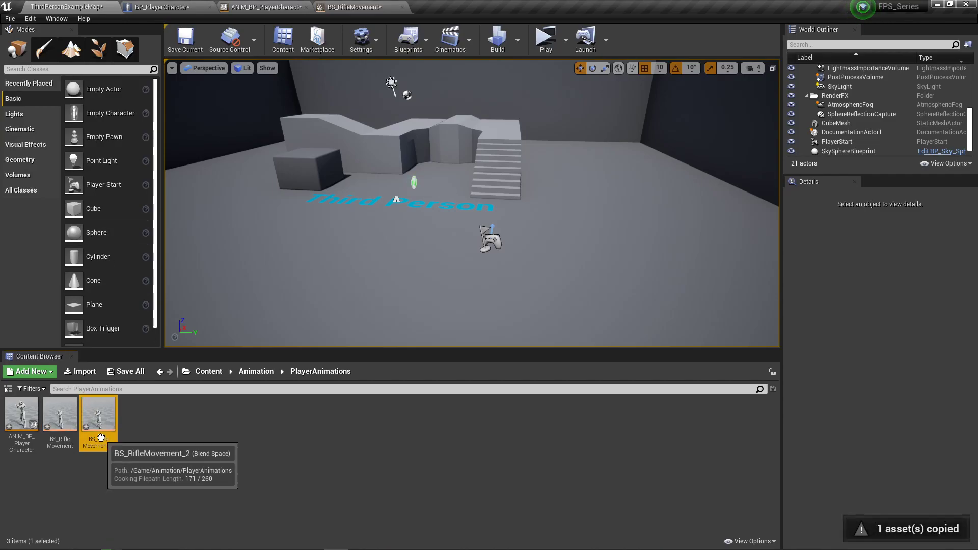
- Open BS_RifleMovement_2 in the blend space editor and reduce its grid to six samples
double_click(98, 413)
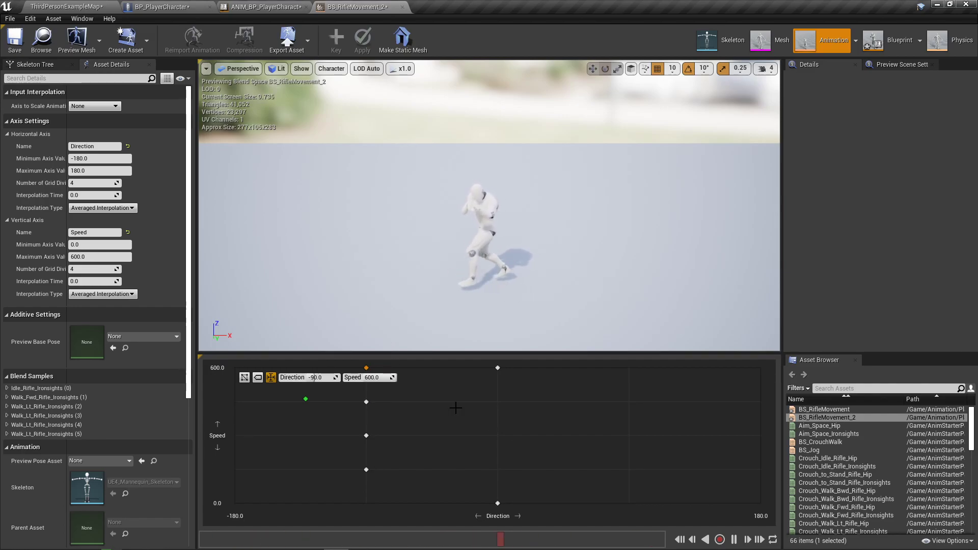
mouse_move(366, 380)
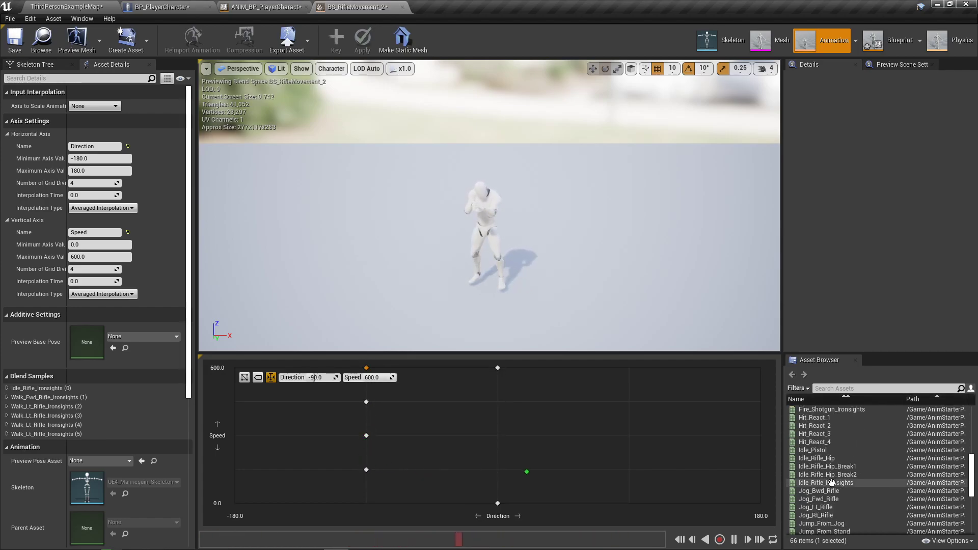
mouse_move(830, 514)
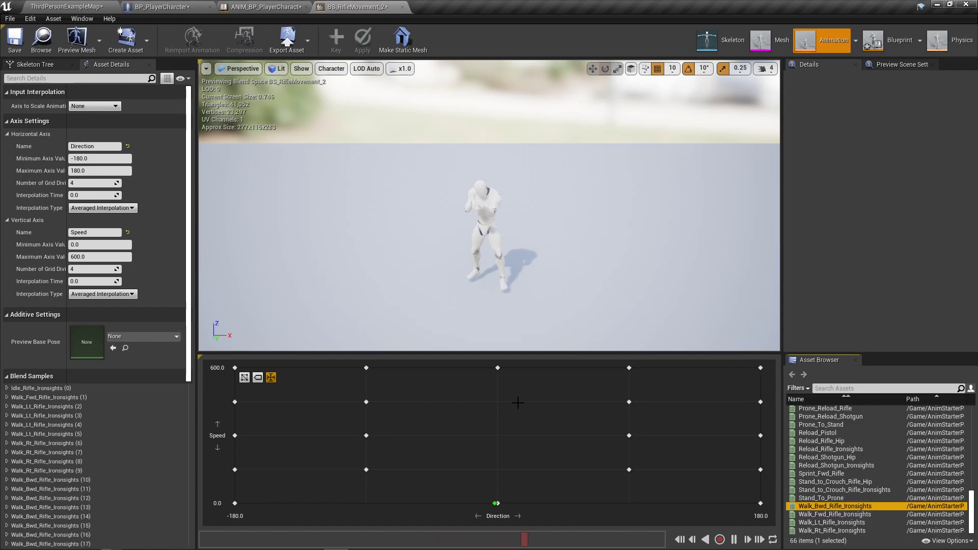
mouse_move(629, 401)
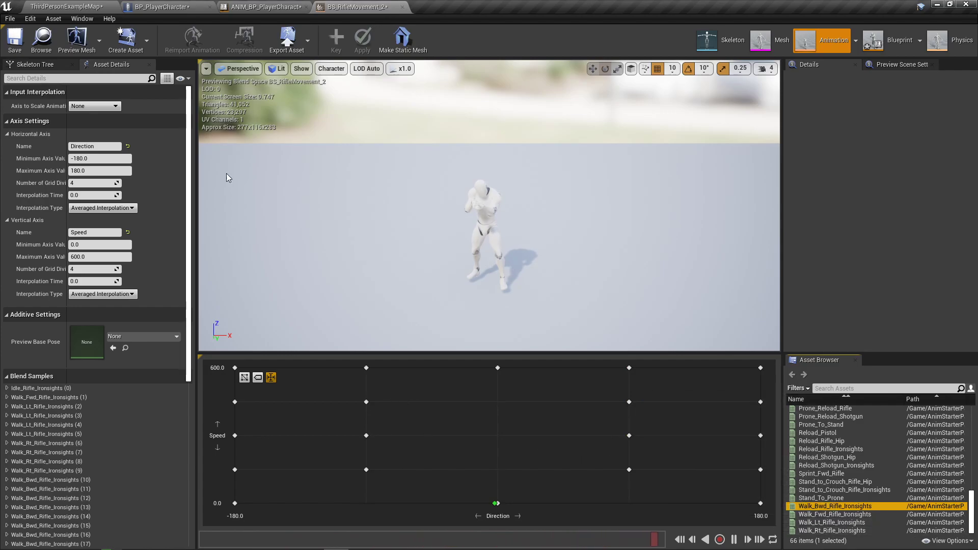
- Switch to the BP_PlayerCharacter tab after populating the grid with rifle idle and walk samples
left_click(262, 7)
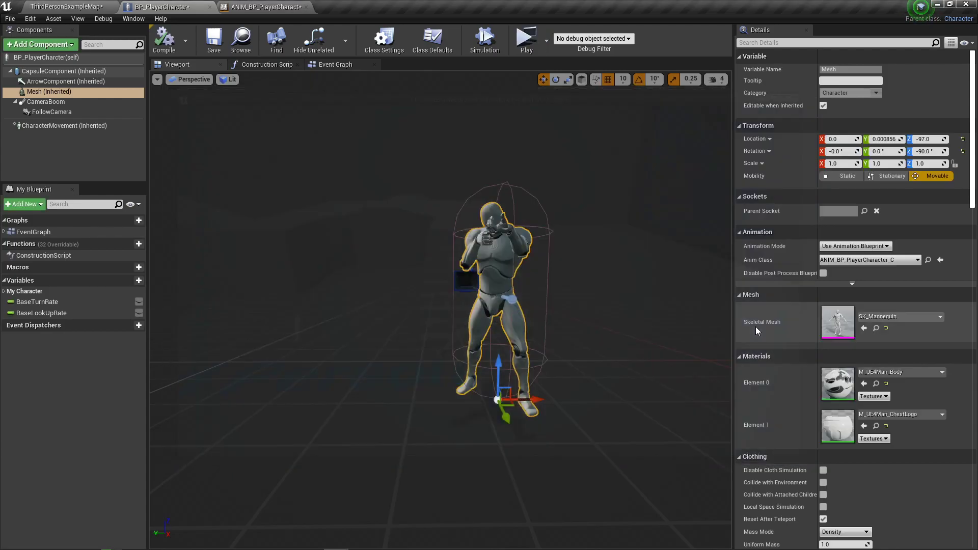
- Return to the level editor and open the original BS_RifleMovement blend space
left_click(62, 7)
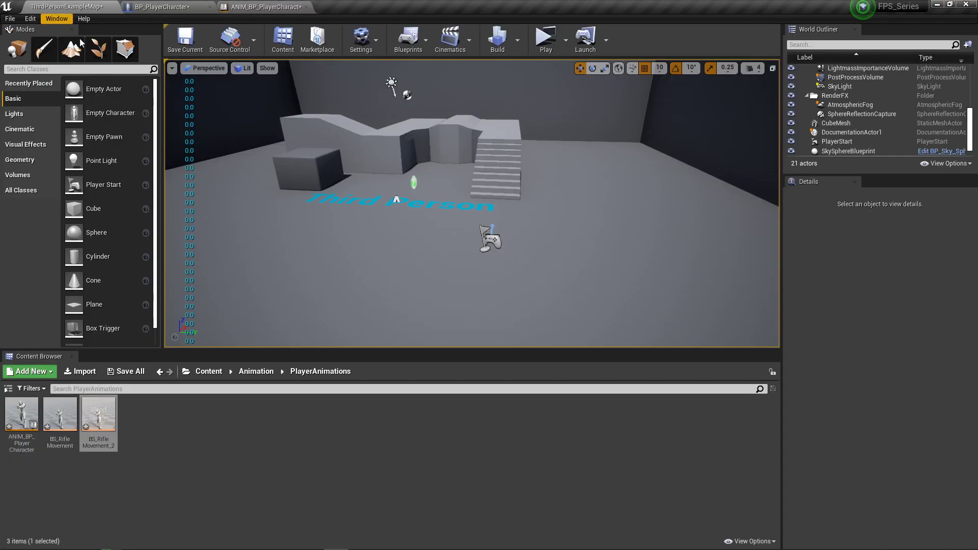
double_click(98, 411)
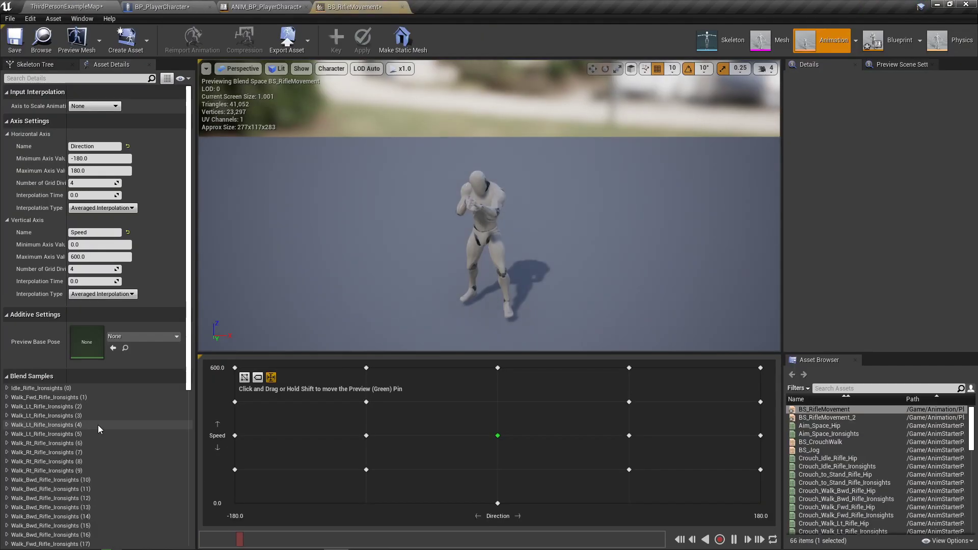
mouse_move(78, 269)
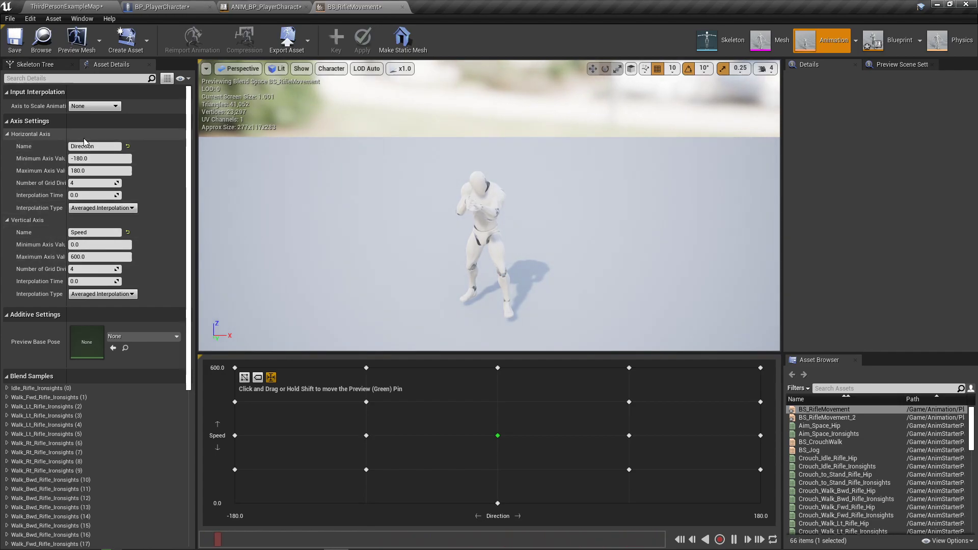
left_click(100, 171)
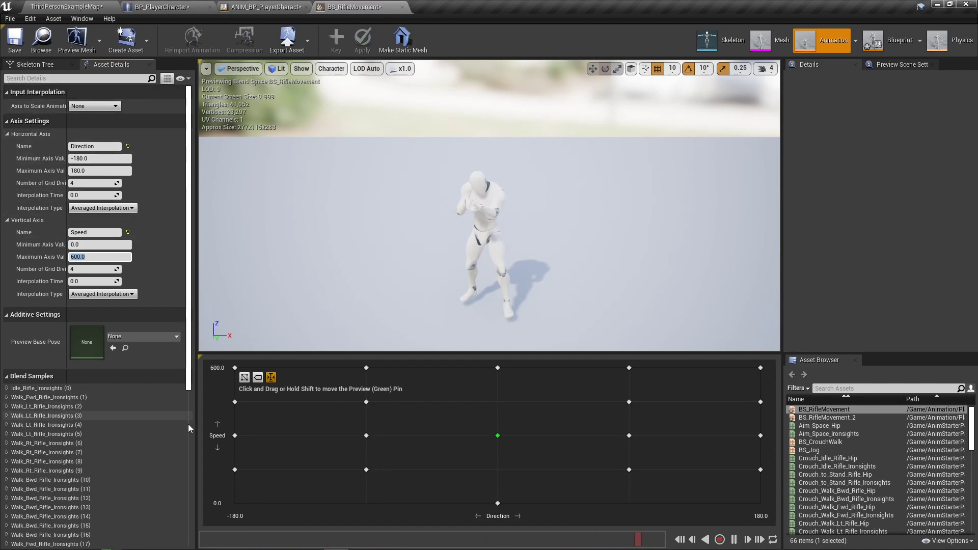
left_click_drag(497, 435, 235, 367)
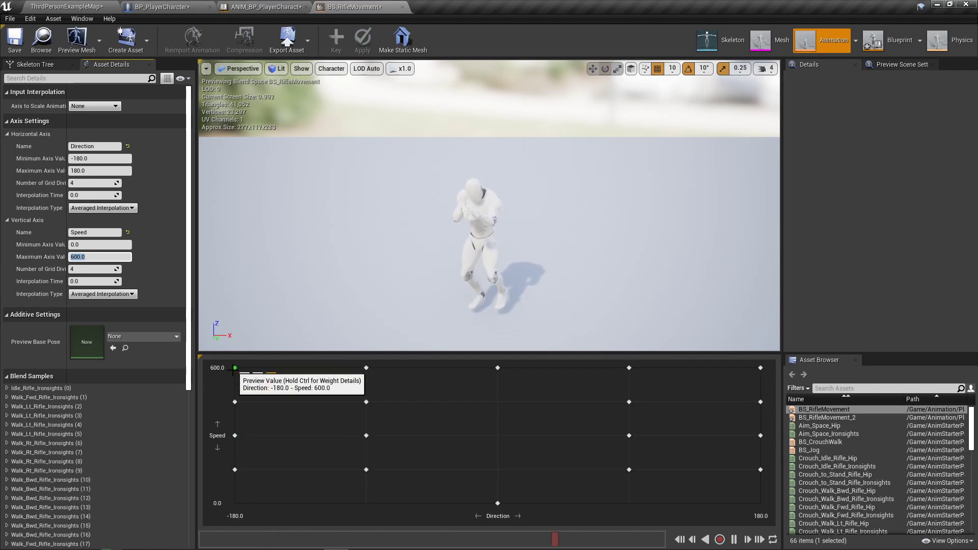
left_click_drag(235, 368, 235, 433)
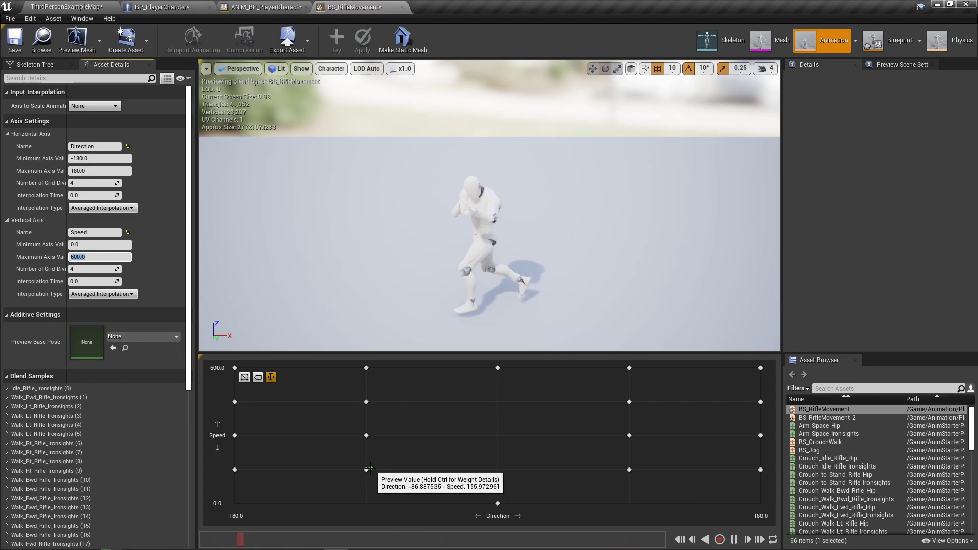
left_click_drag(368, 468, 498, 368)
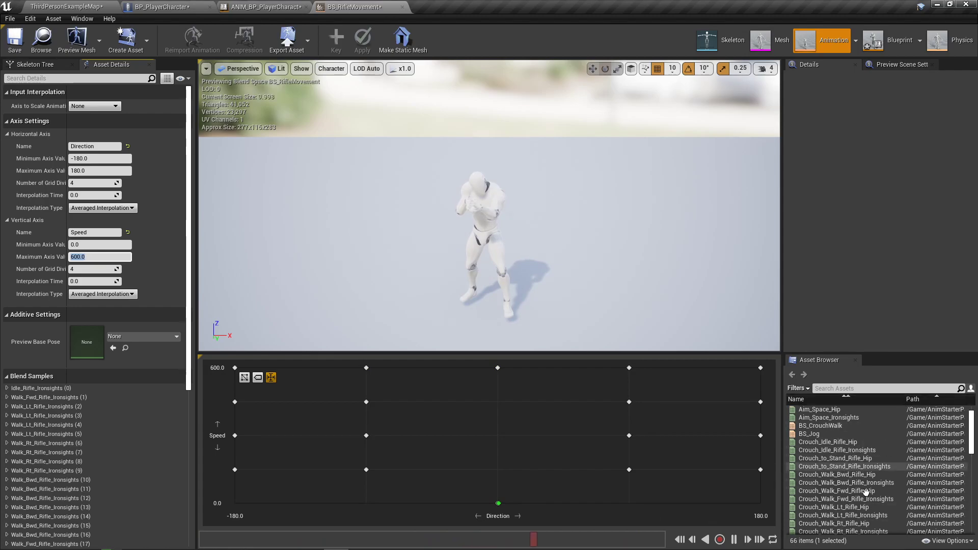
scroll("down", 3)
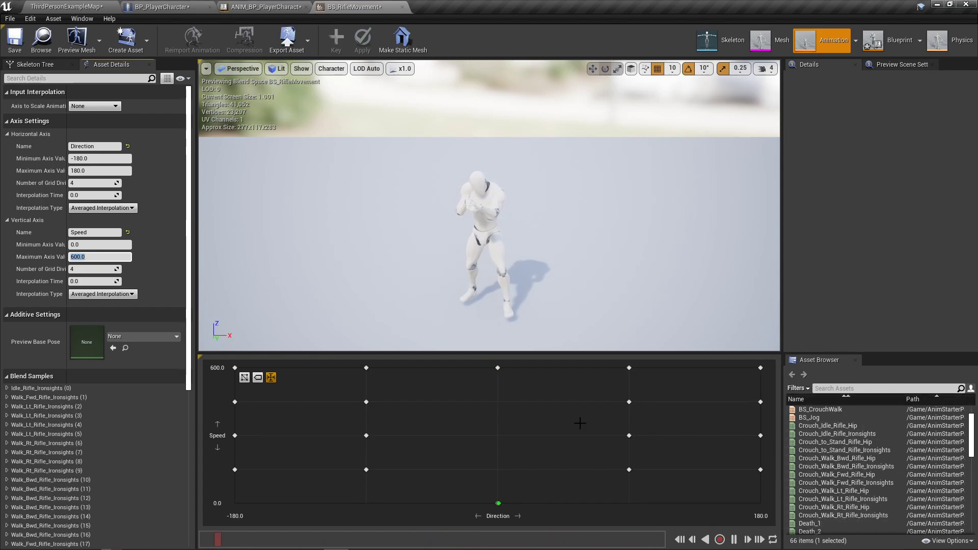